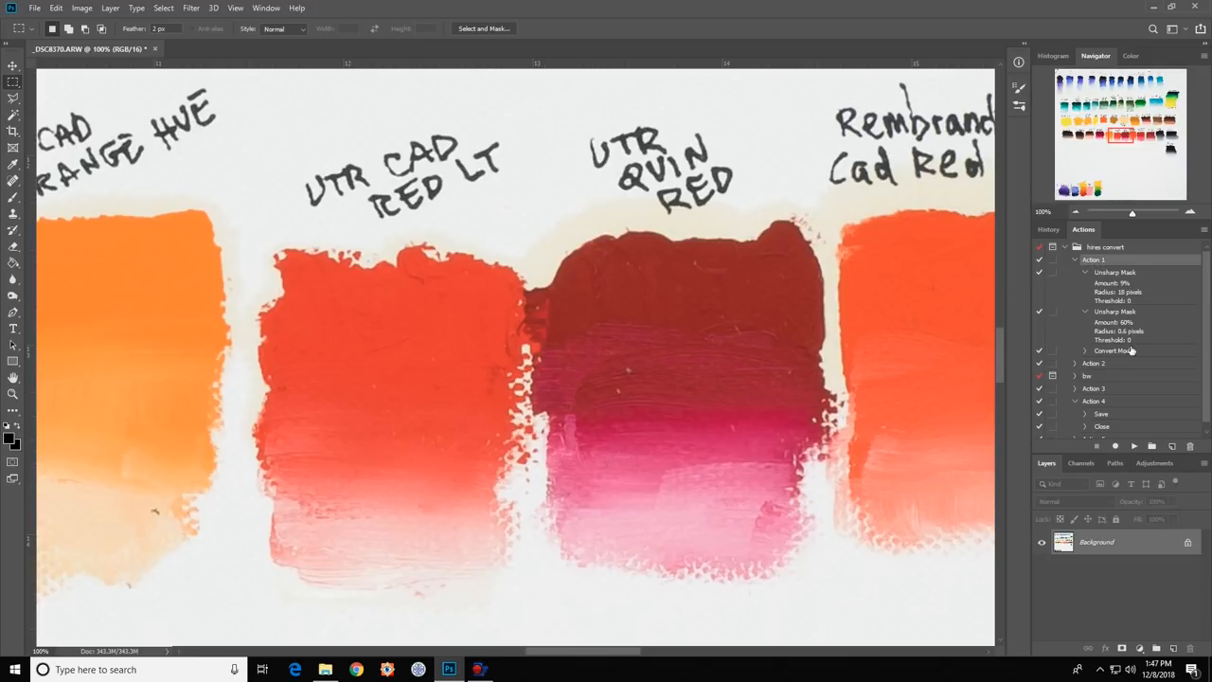
pyautogui.moveTo(1123, 284)
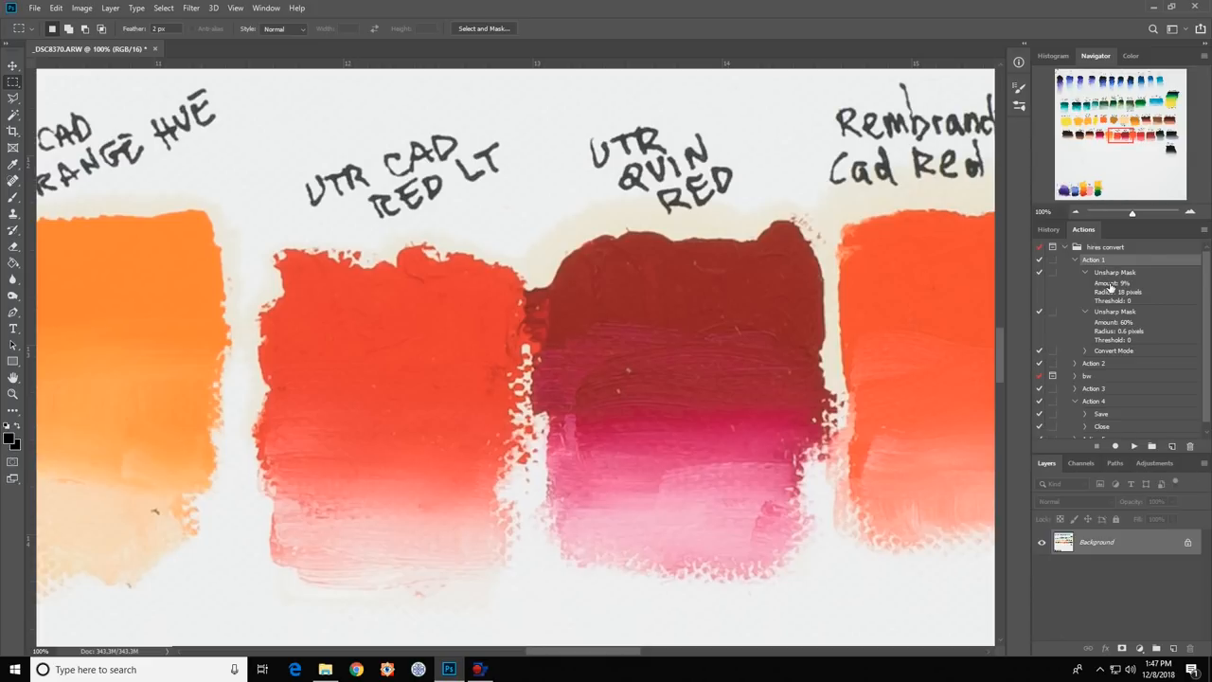
pyautogui.moveTo(1111, 295)
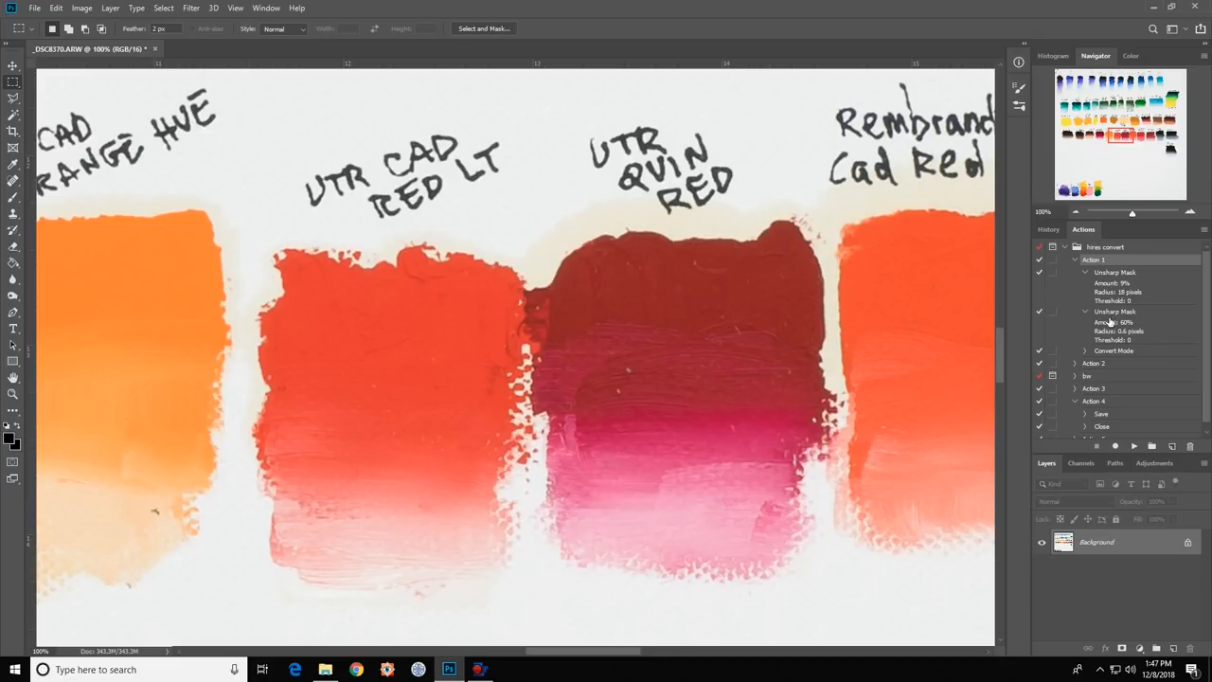
pyautogui.moveTo(1108, 326)
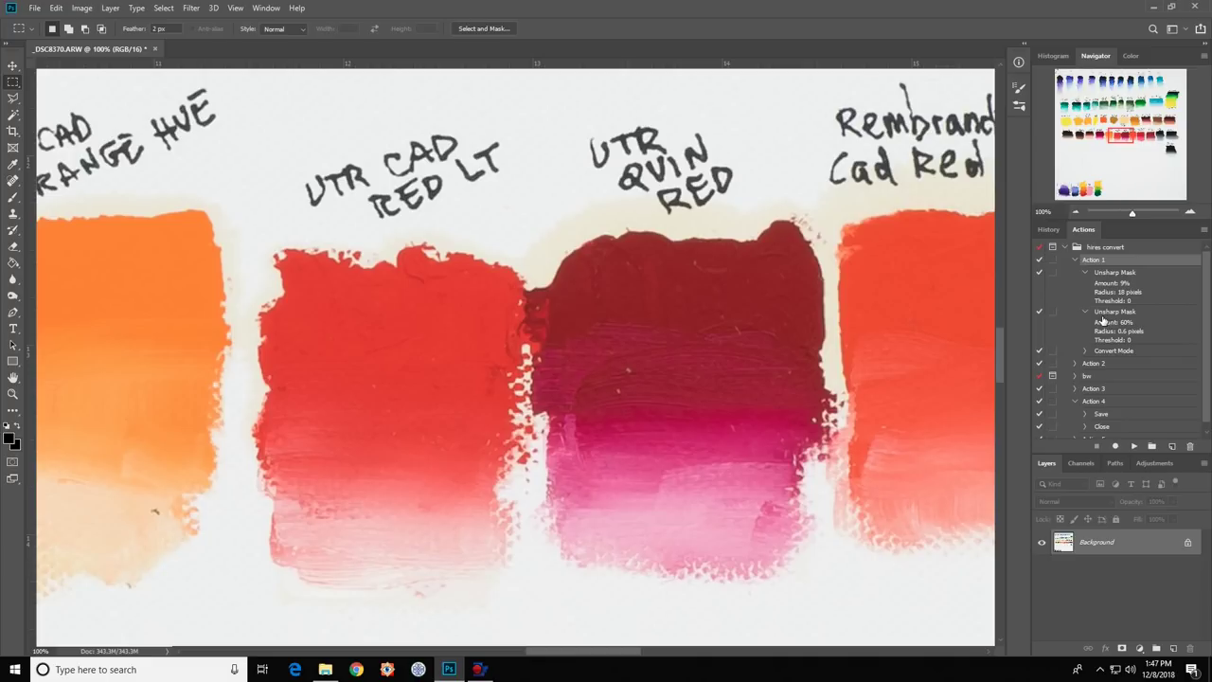
pyautogui.moveTo(1106, 350)
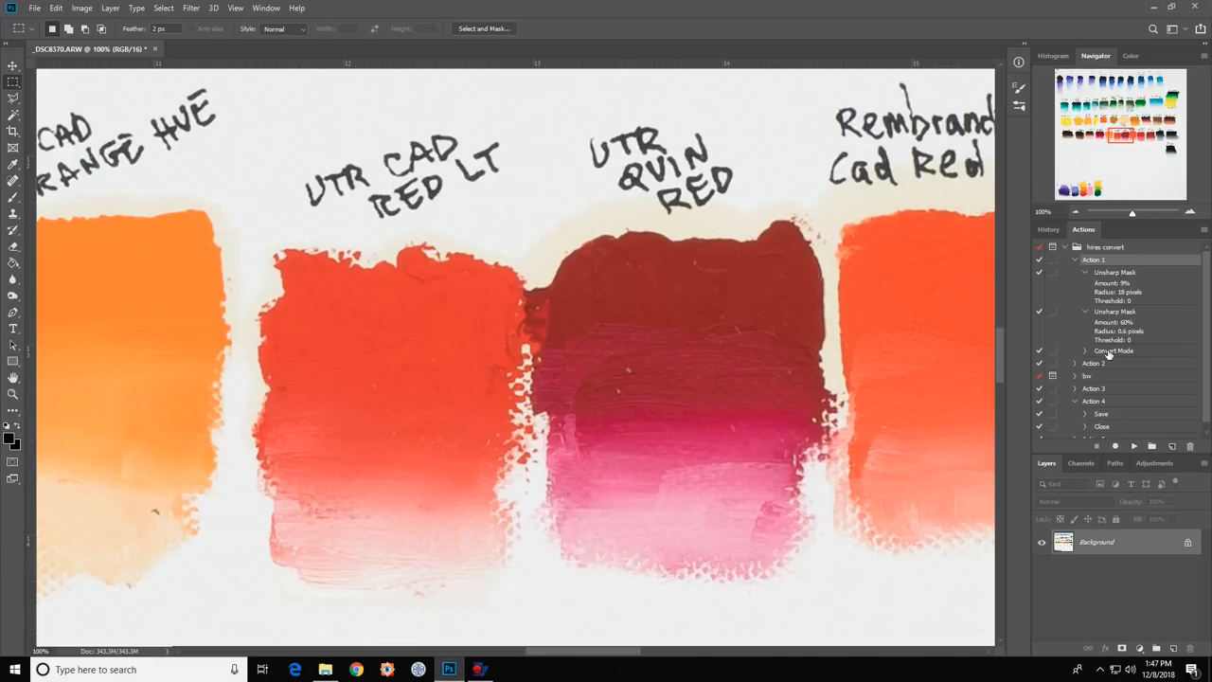
pyautogui.moveTo(1110, 354)
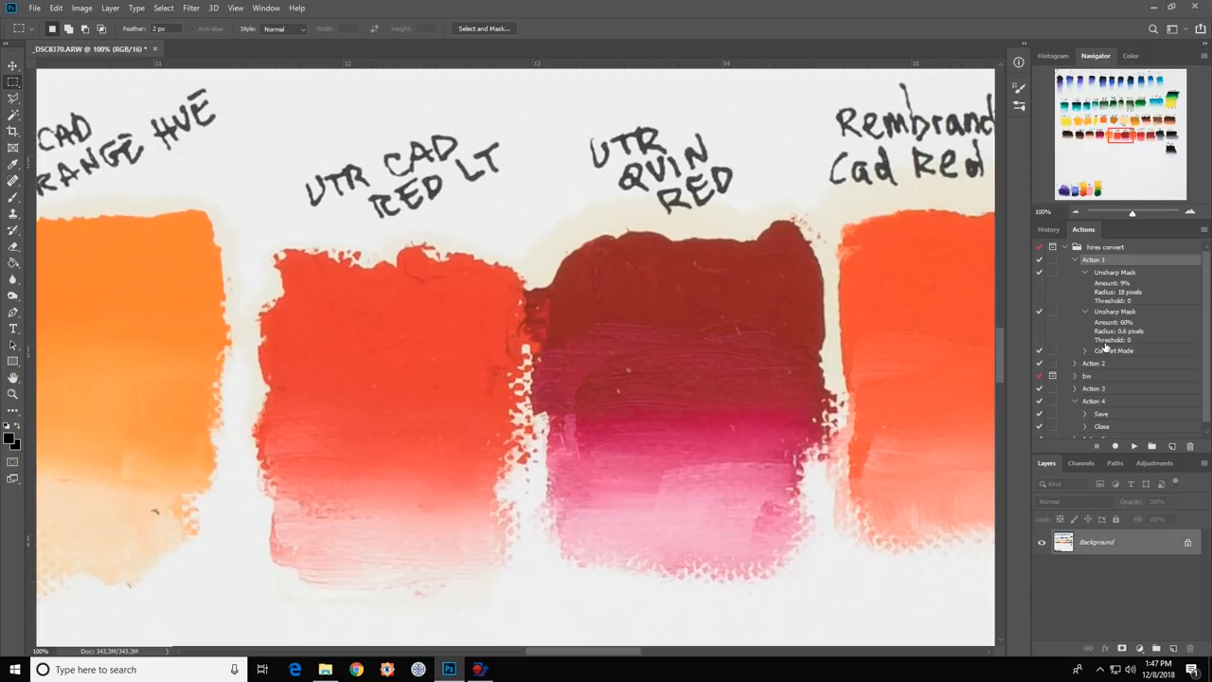
pyautogui.click(1134, 445)
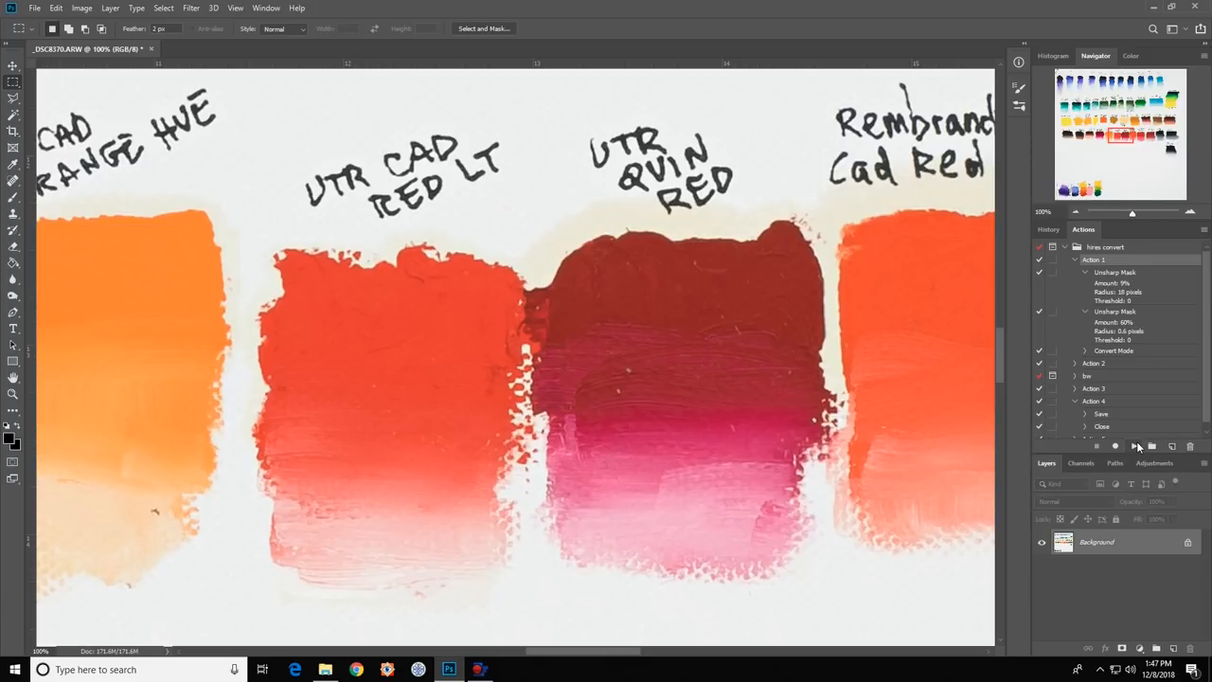
pyautogui.moveTo(1075, 212)
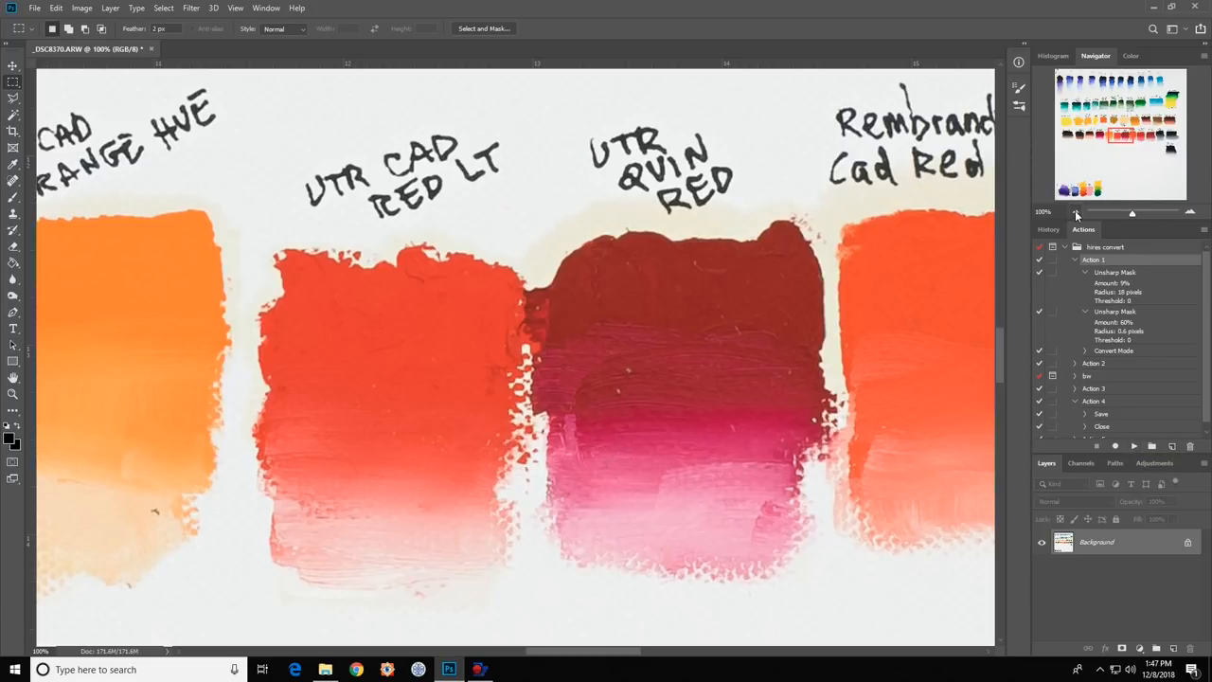